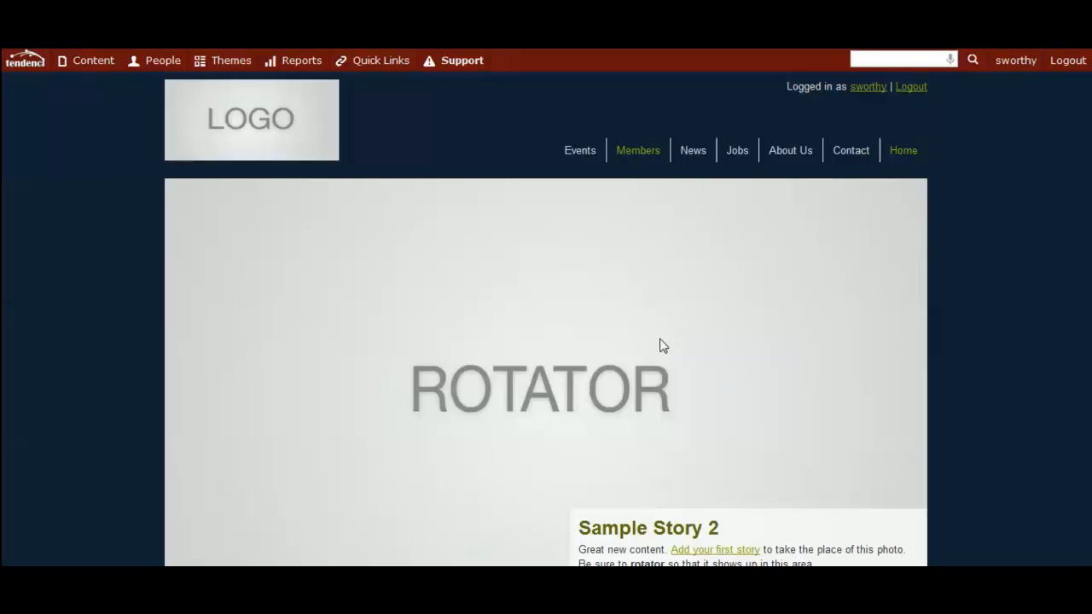
pyautogui.moveTo(691, 351)
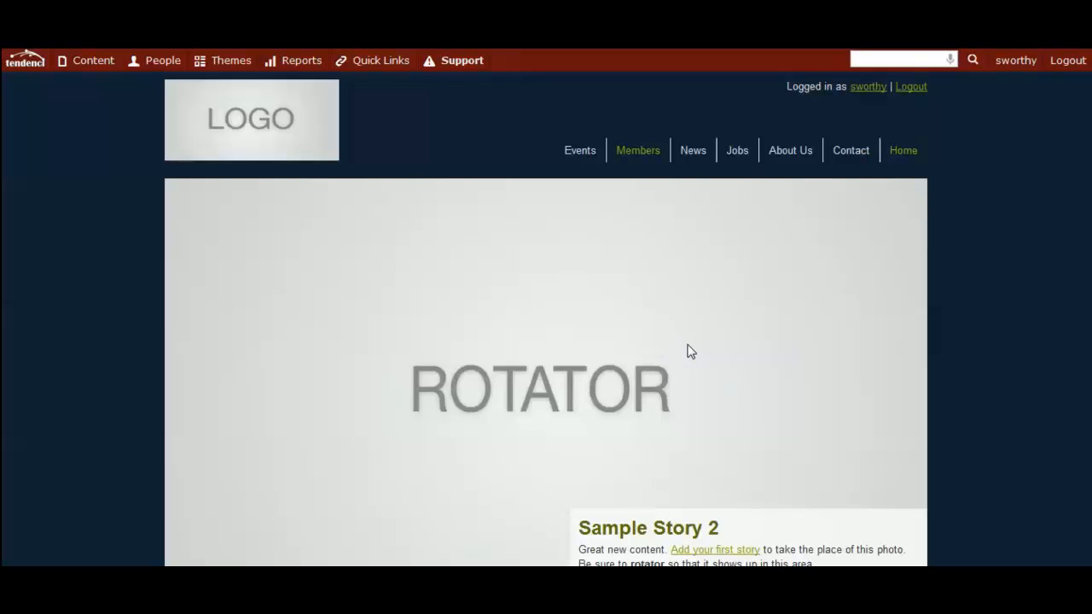
pyautogui.moveTo(682, 341)
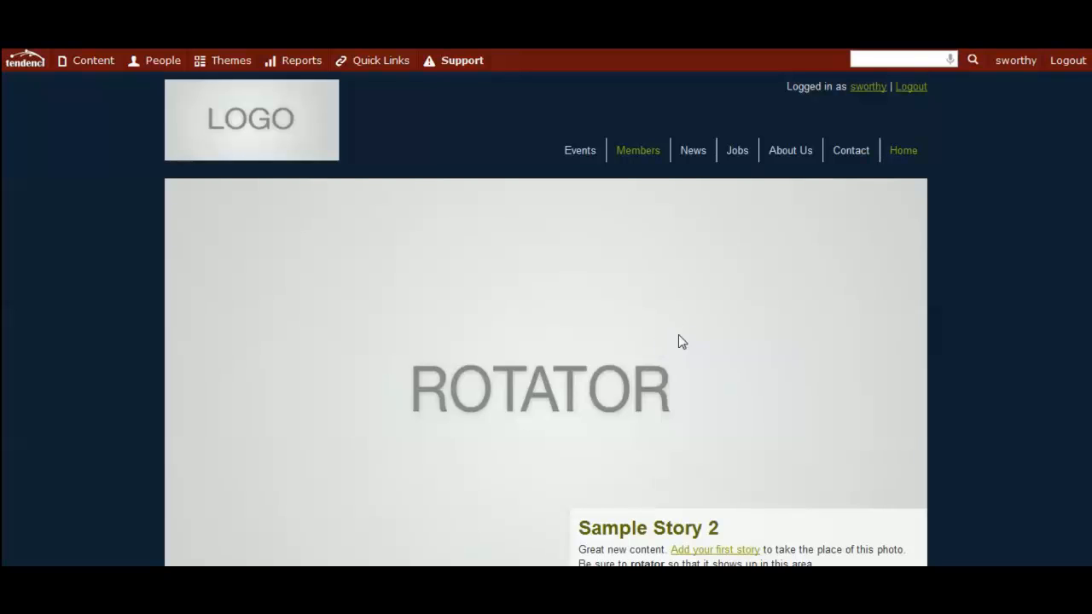
pyautogui.moveTo(418, 224)
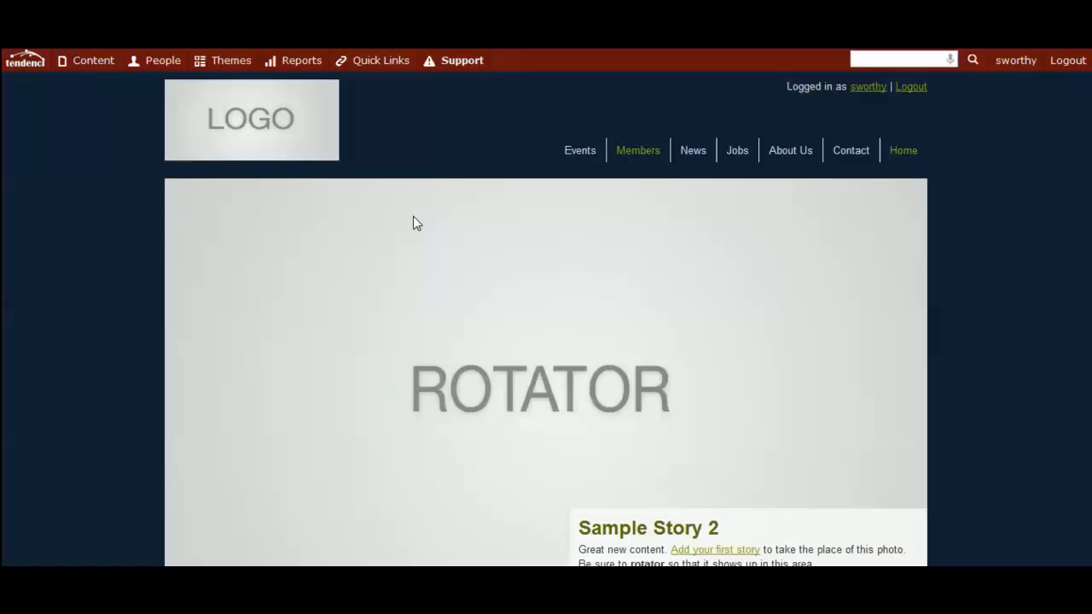
pyautogui.moveTo(234, 118)
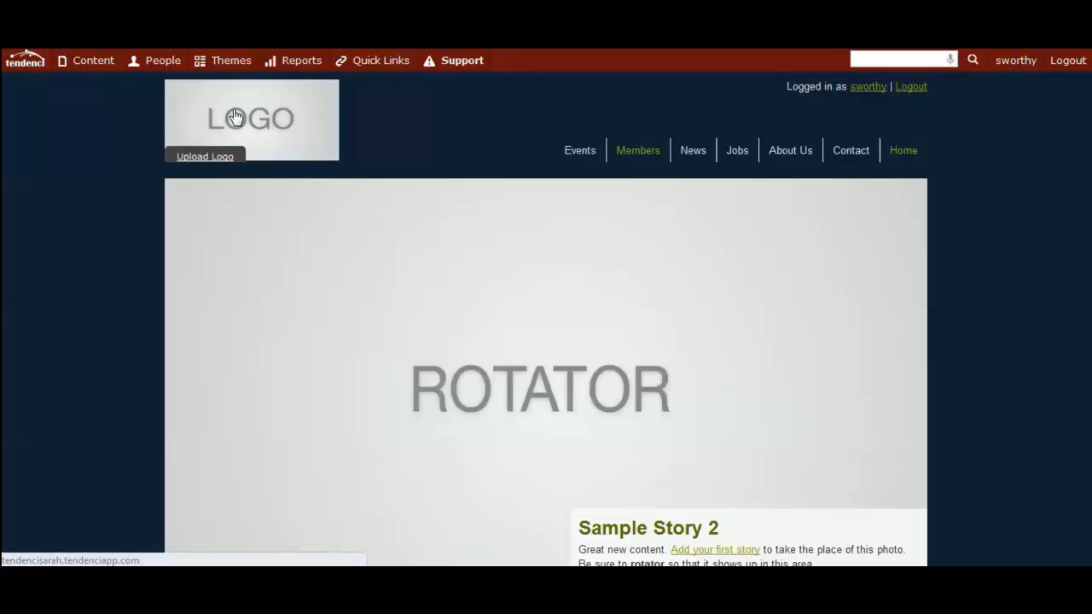
pyautogui.moveTo(246, 114)
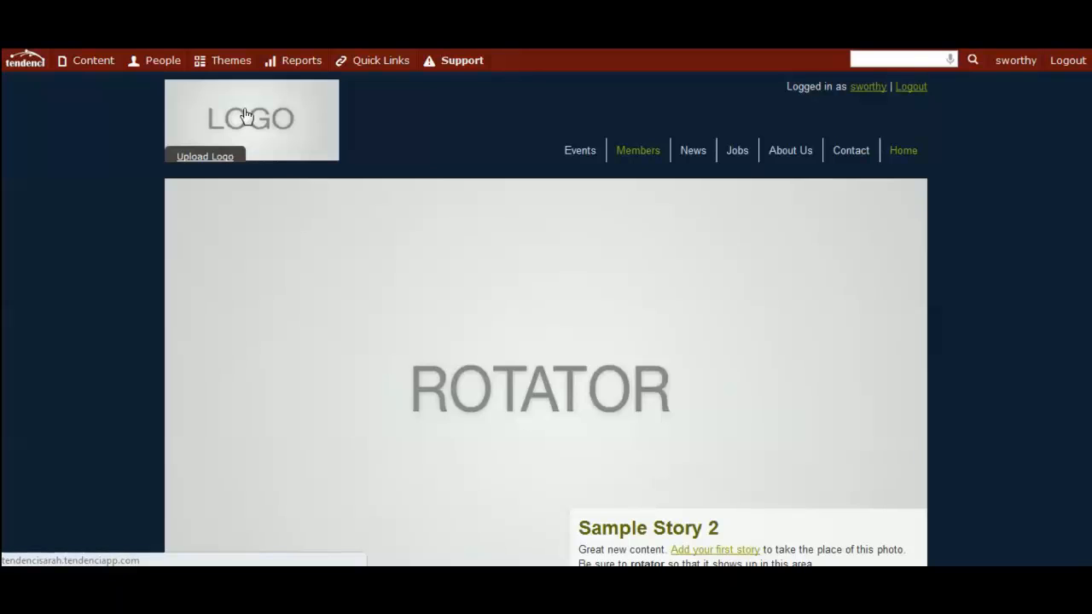
pyautogui.moveTo(365, 155)
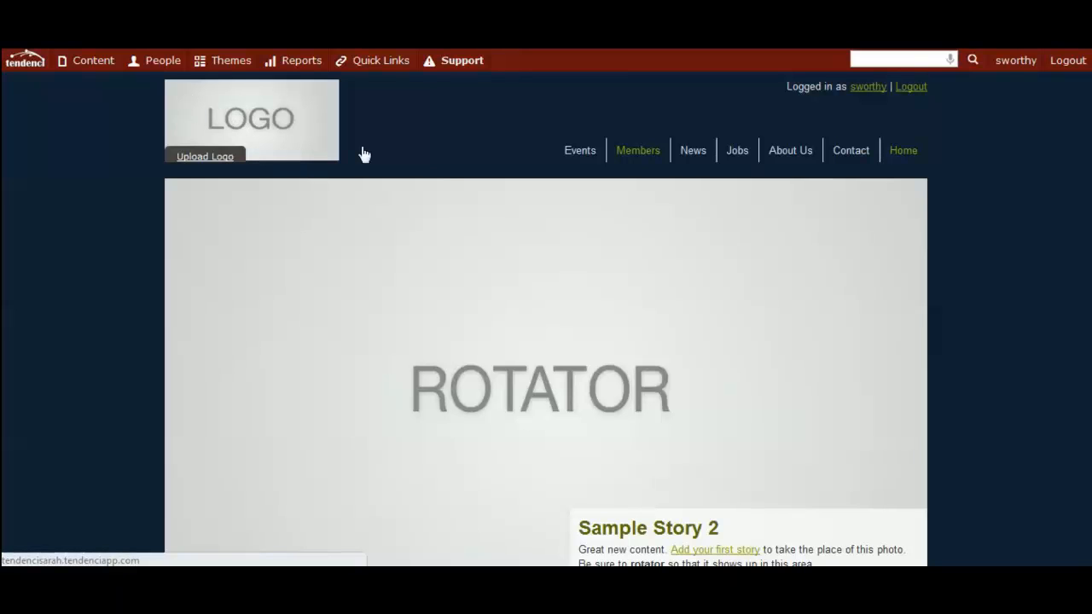
pyautogui.moveTo(212, 117)
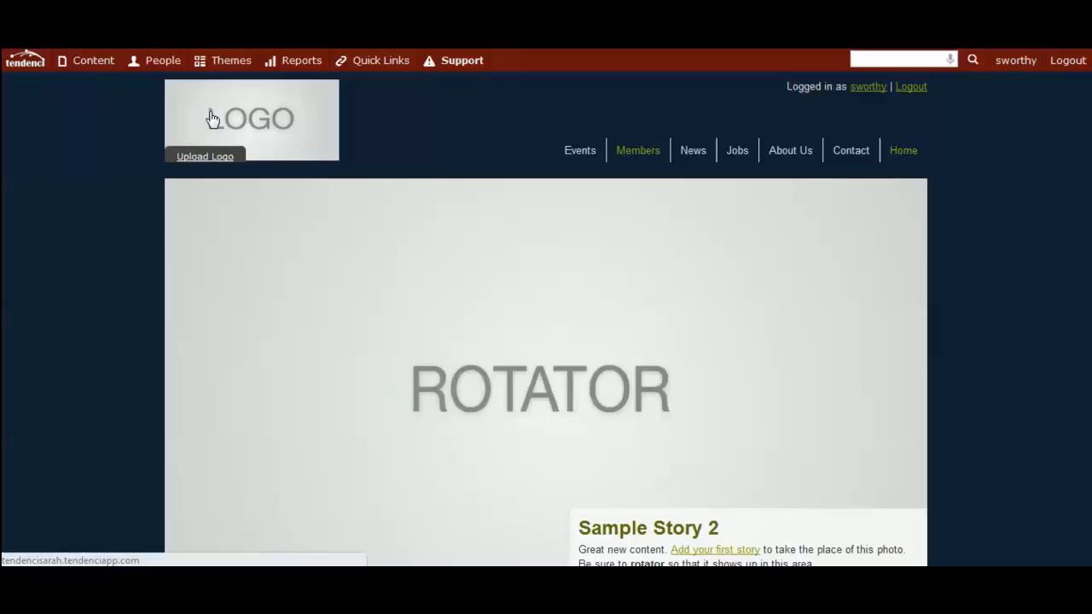
pyautogui.moveTo(215, 119)
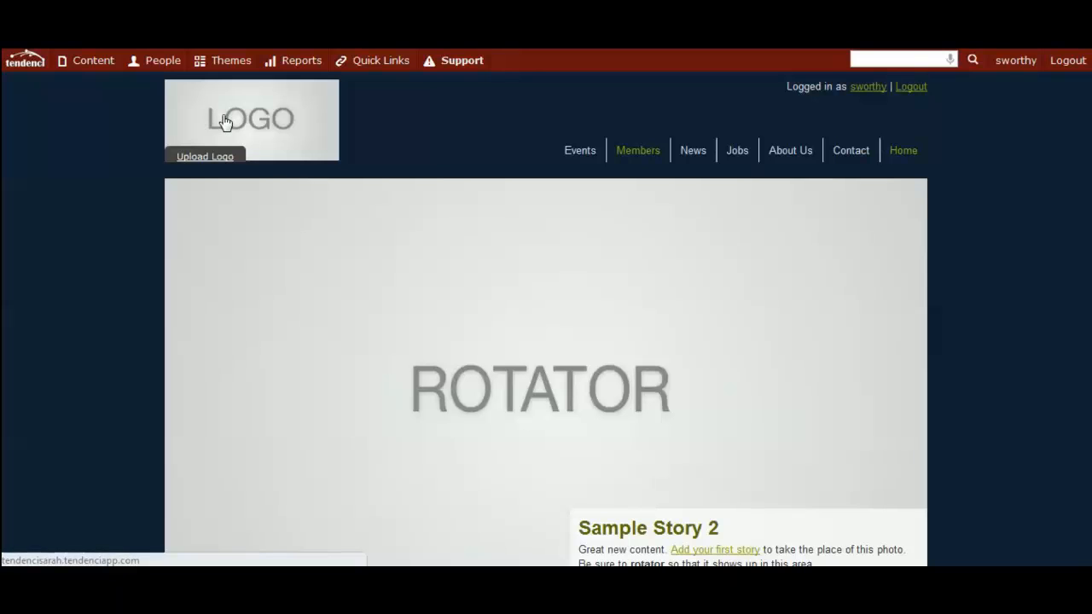
pyautogui.moveTo(237, 123)
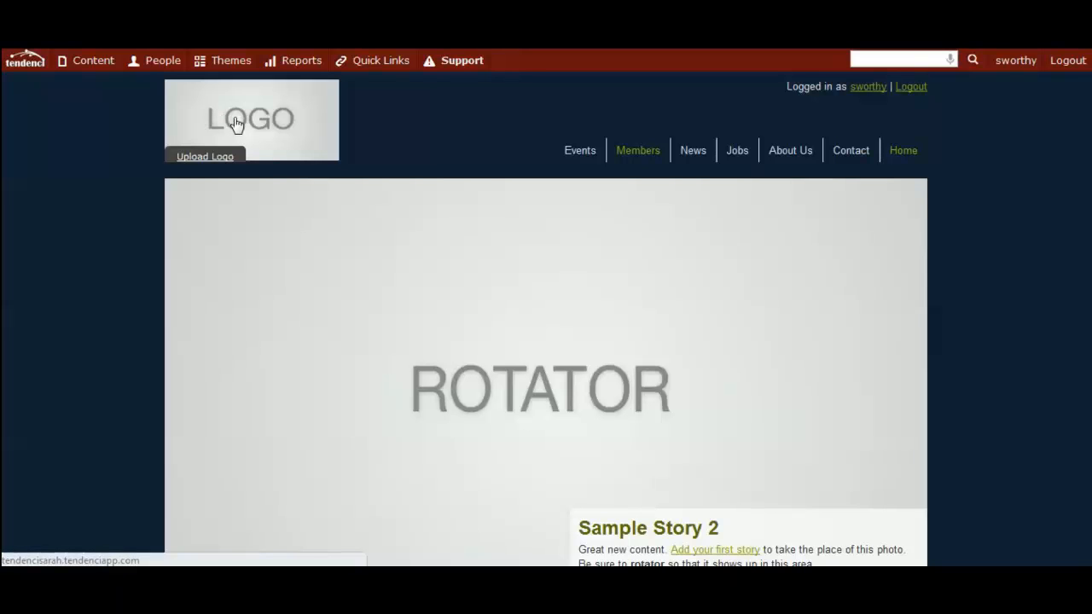
# Open the Upload a Logo dialog and browse for a replacement logo image.
pyautogui.click(462, 60)
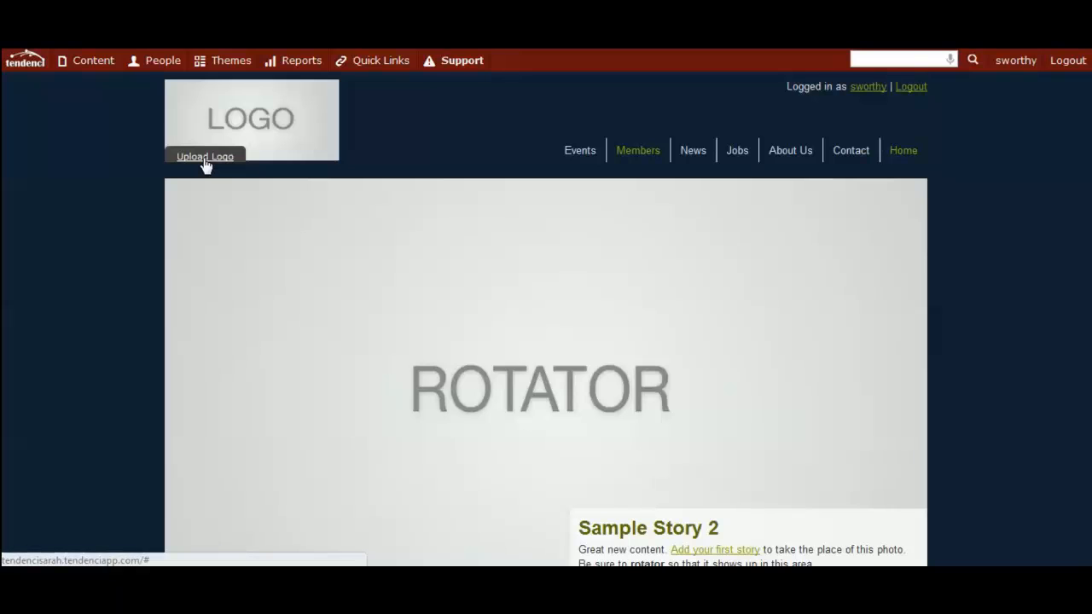
pyautogui.click(204, 156)
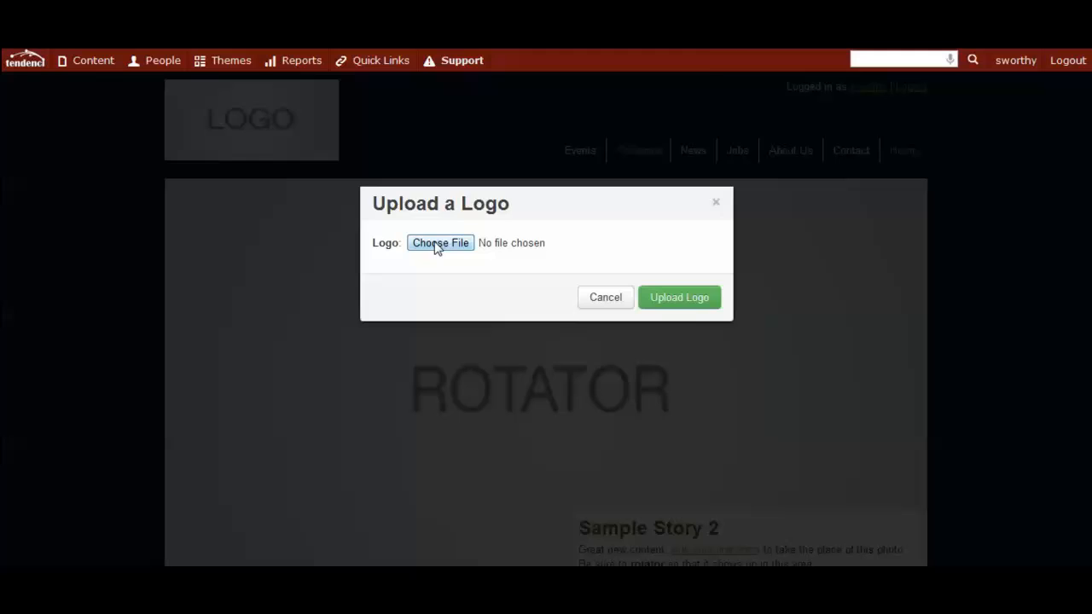
pyautogui.click(440, 243)
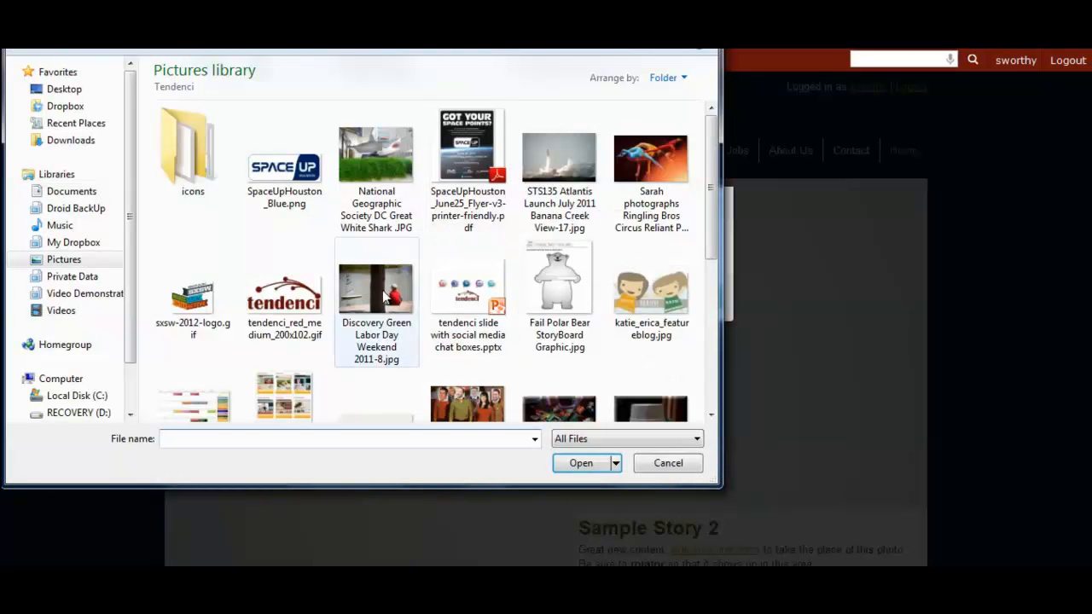
# Choose tendenci_red_medium_200x102.gif from the Pictures library as the logo file.
pyautogui.click(284, 289)
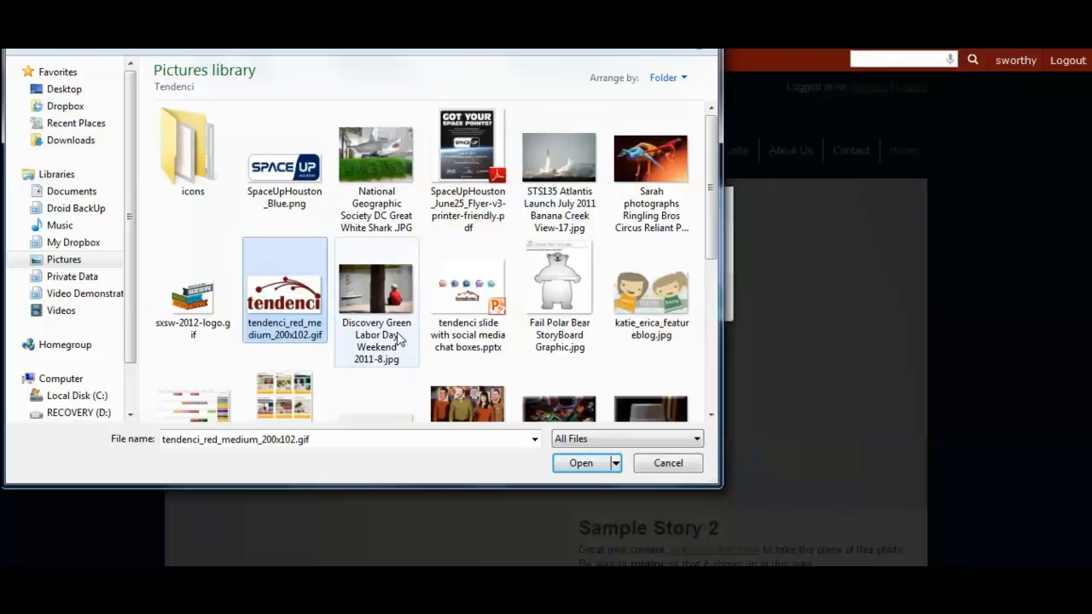
pyautogui.click(580, 462)
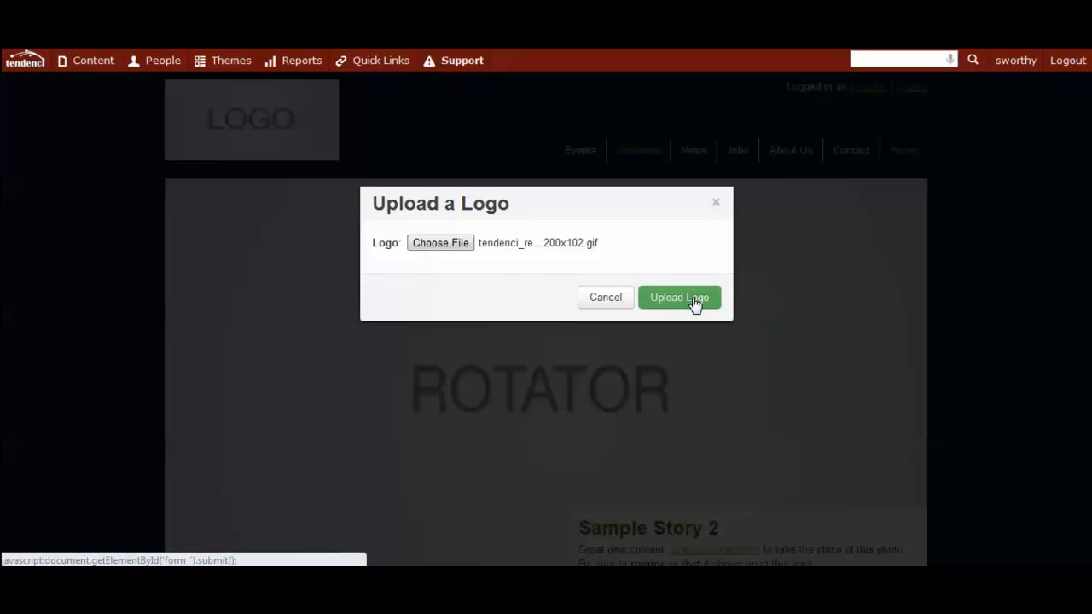
# Upload the red tendenci logo to the site header, then open Themes > Theme Settings.
pyautogui.click(679, 297)
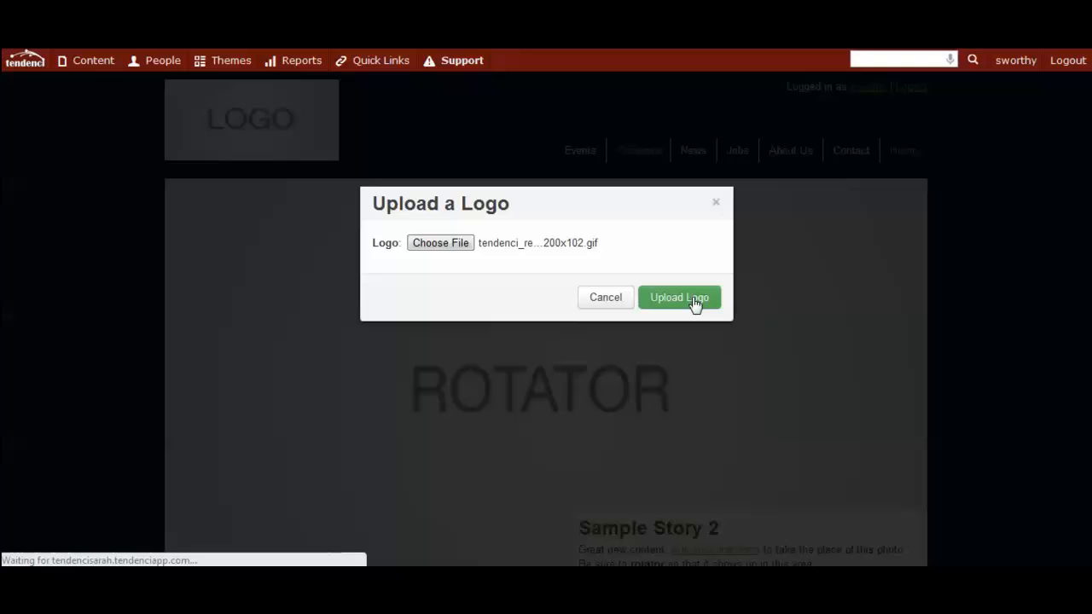
pyautogui.click(679, 297)
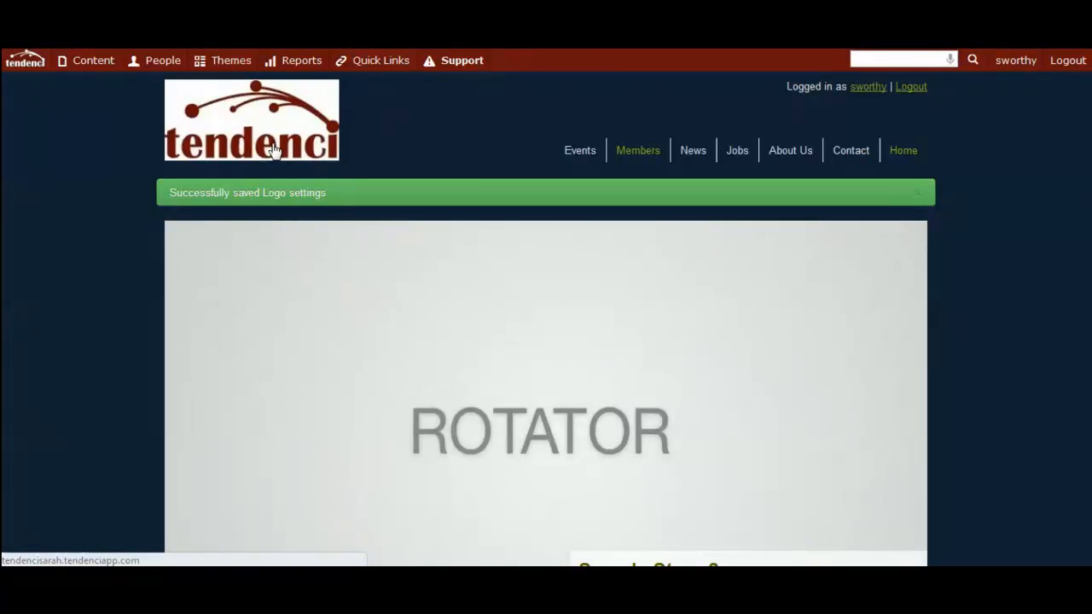
pyautogui.moveTo(282, 150)
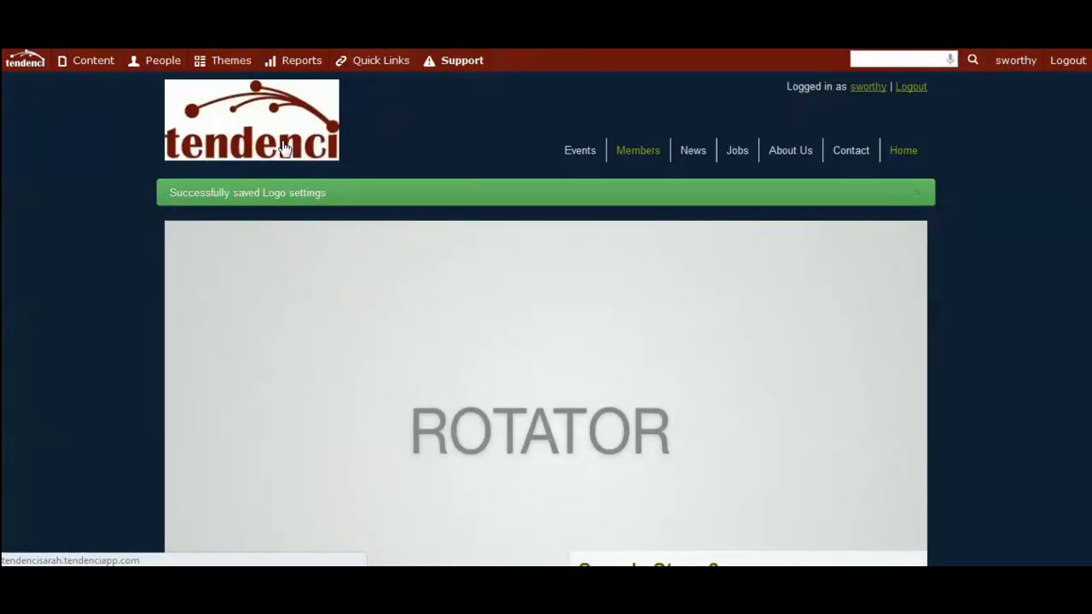
pyautogui.click(231, 59)
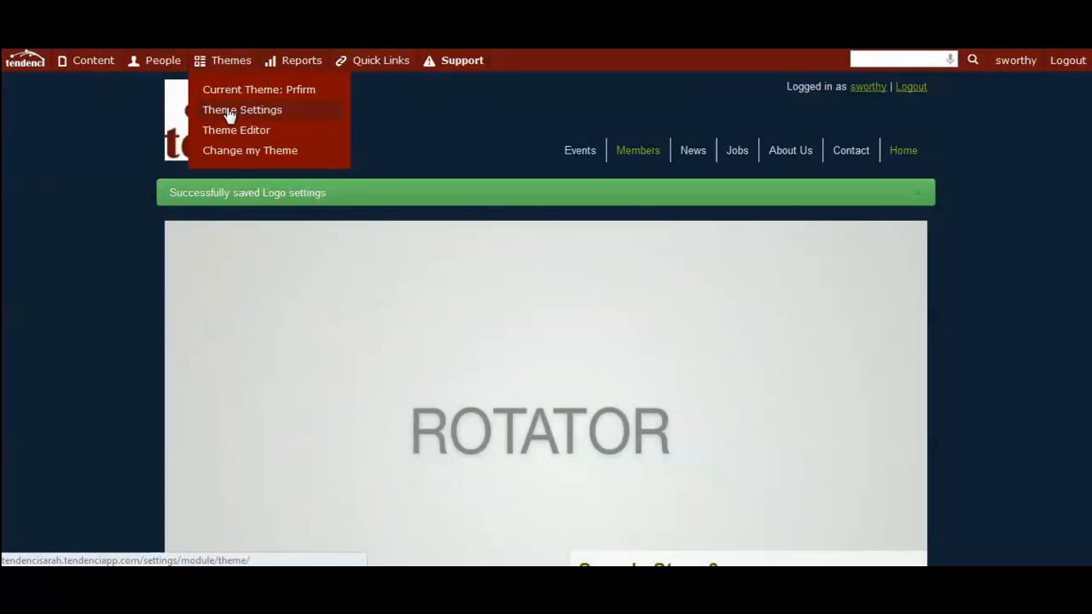
pyautogui.click(241, 109)
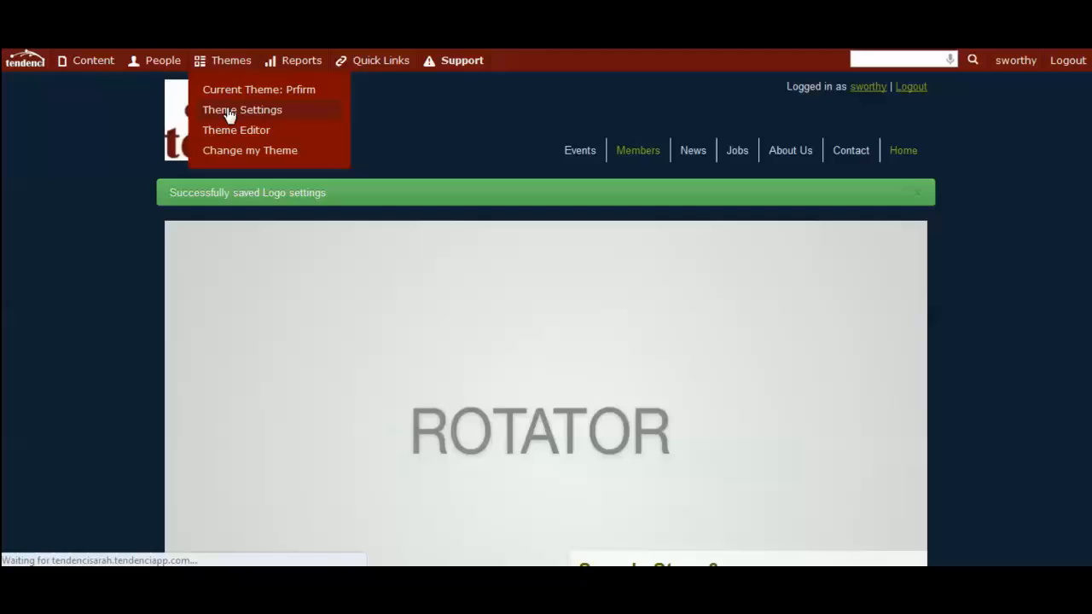
pyautogui.click(242, 109)
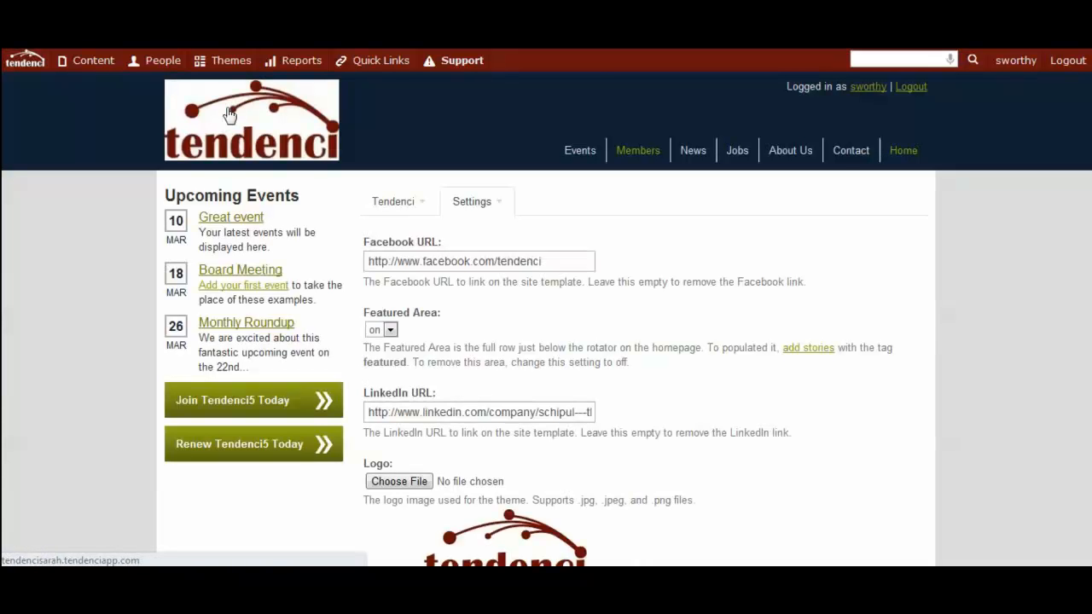
# View the Logo field showing the red tendenci image as its current file.
pyautogui.click(230, 60)
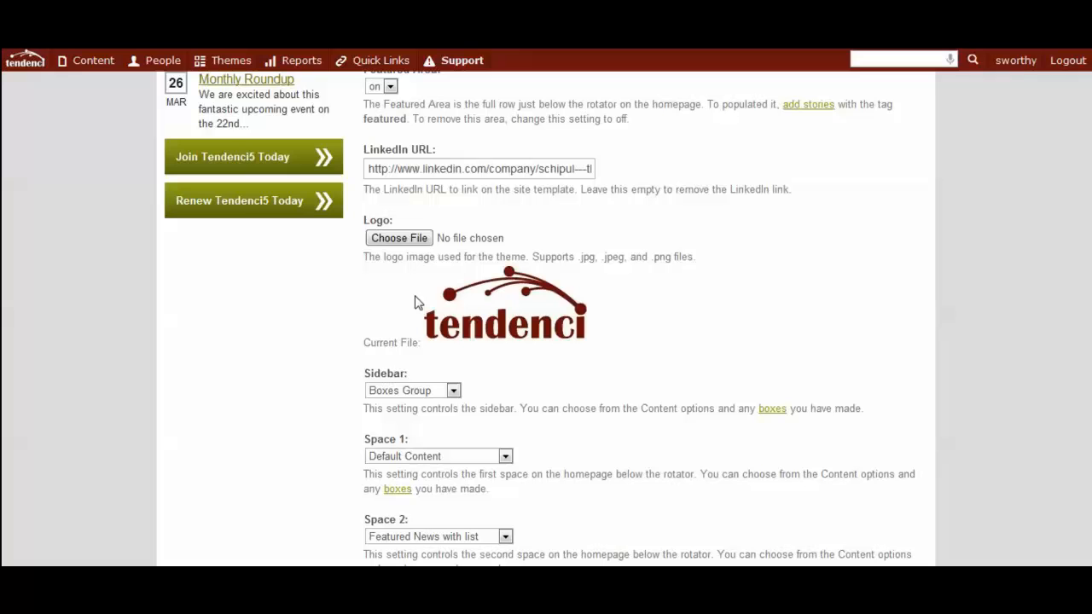
pyautogui.moveTo(545, 330)
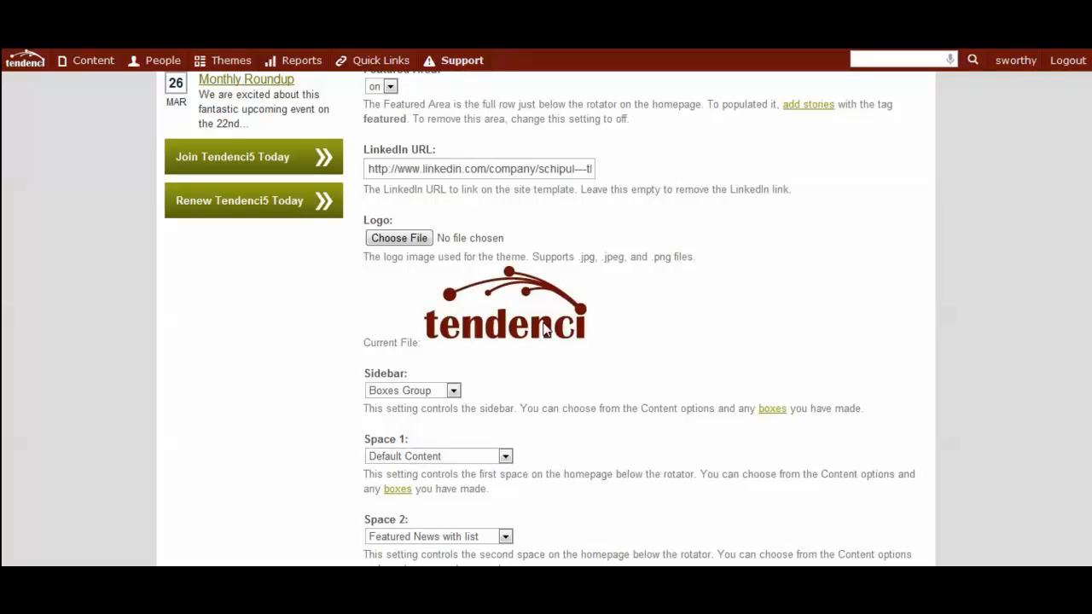